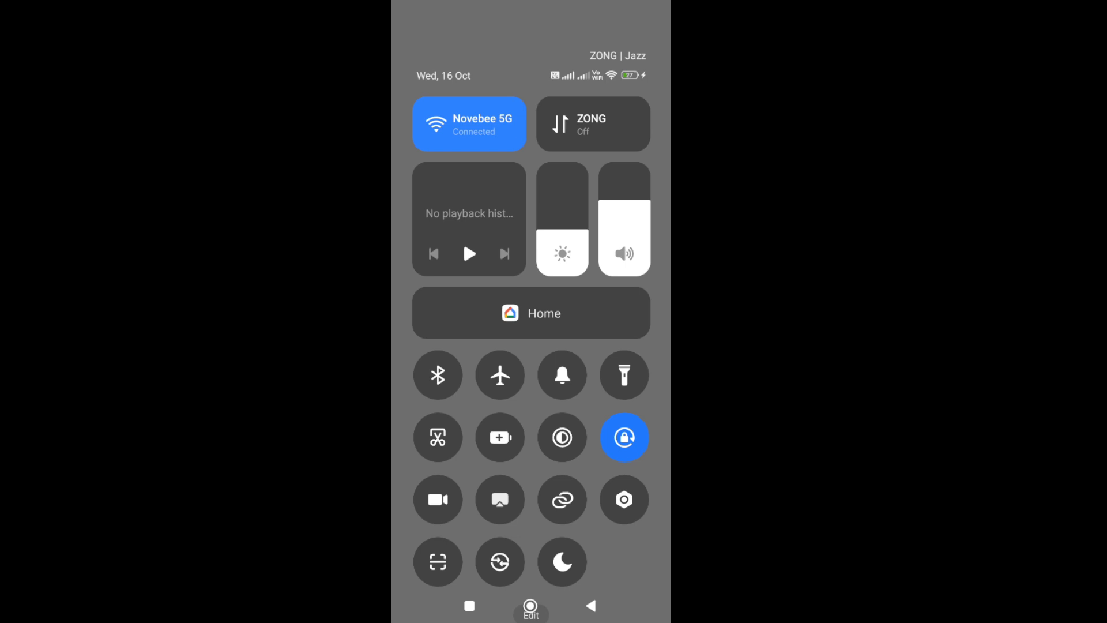
Step: Toggle aeroplane mode on then off to reset the network, then return to the home screen
{"action": "left_click", "coordinate": [499, 374]}
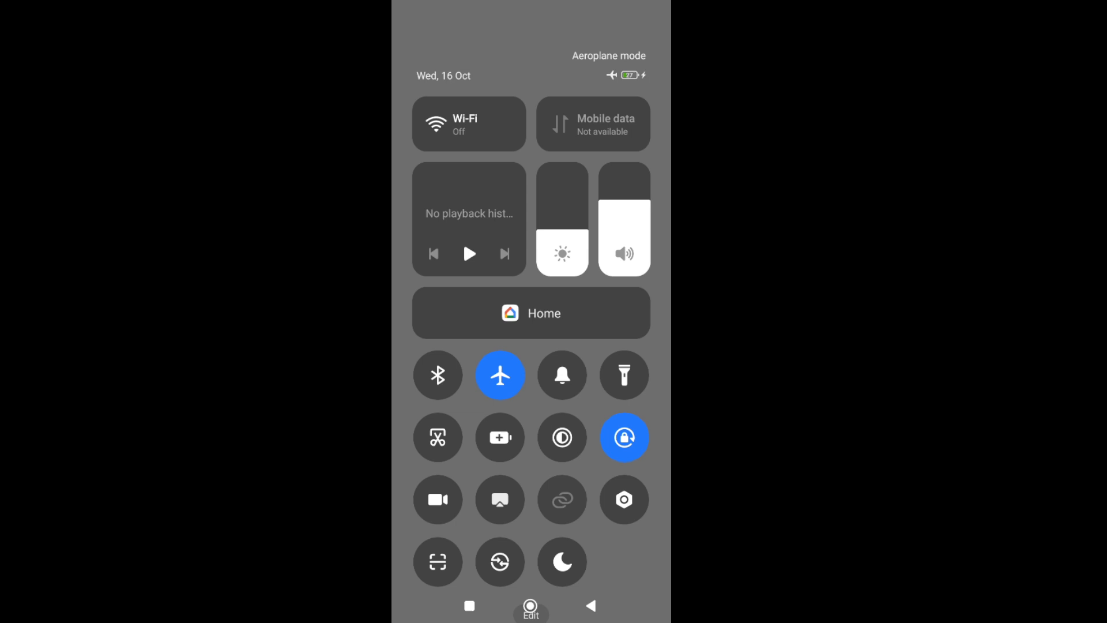
{"action": "left_click", "coordinate": [499, 374]}
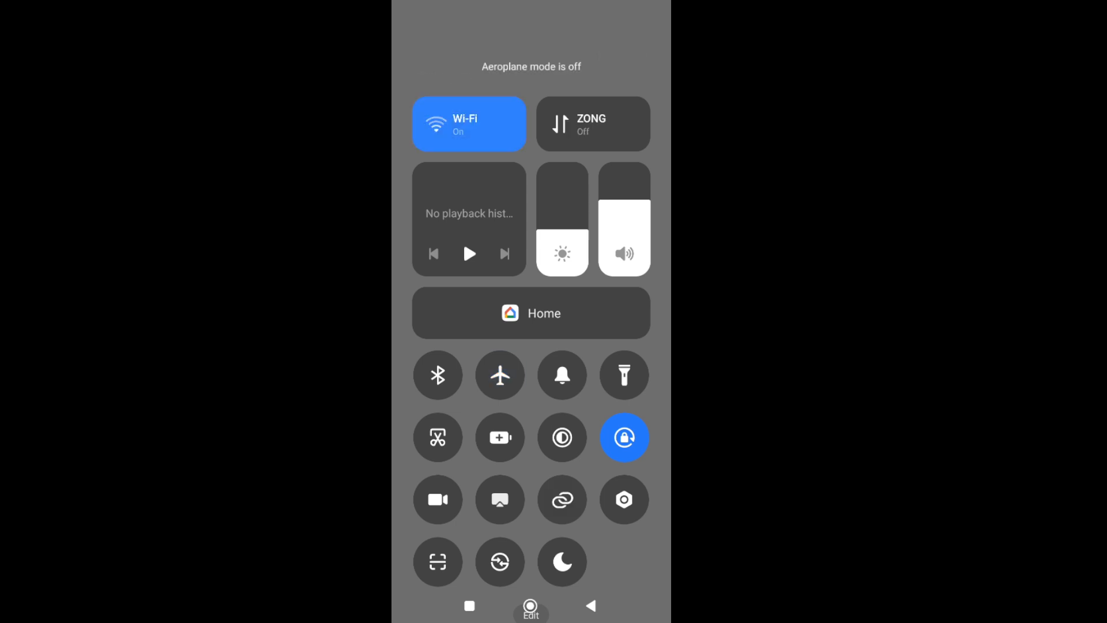
{"action": "left_click", "coordinate": [529, 605]}
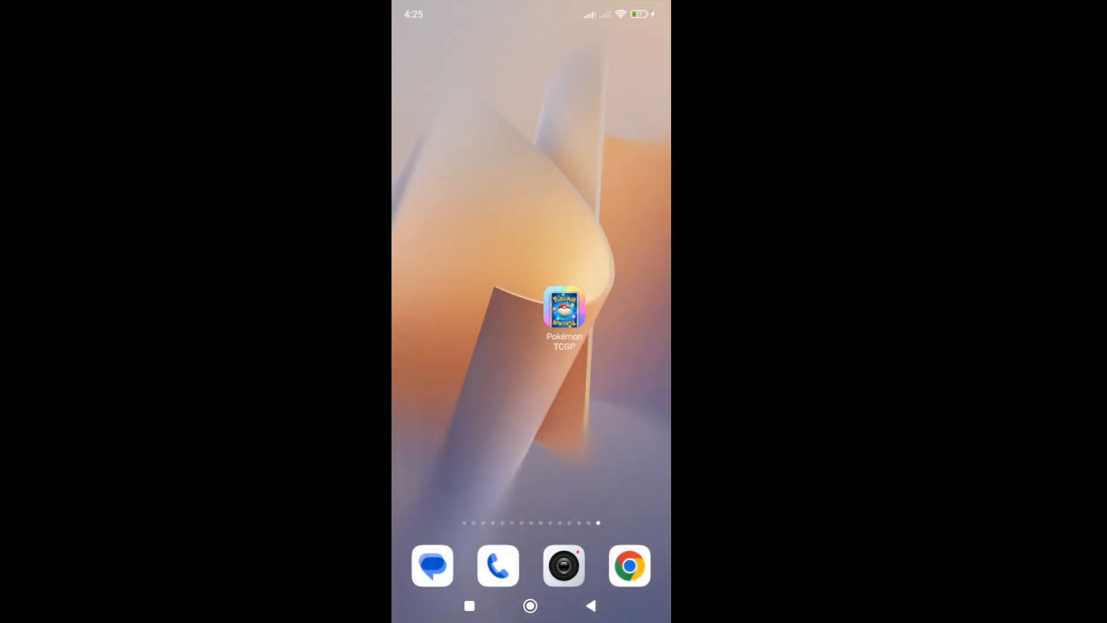